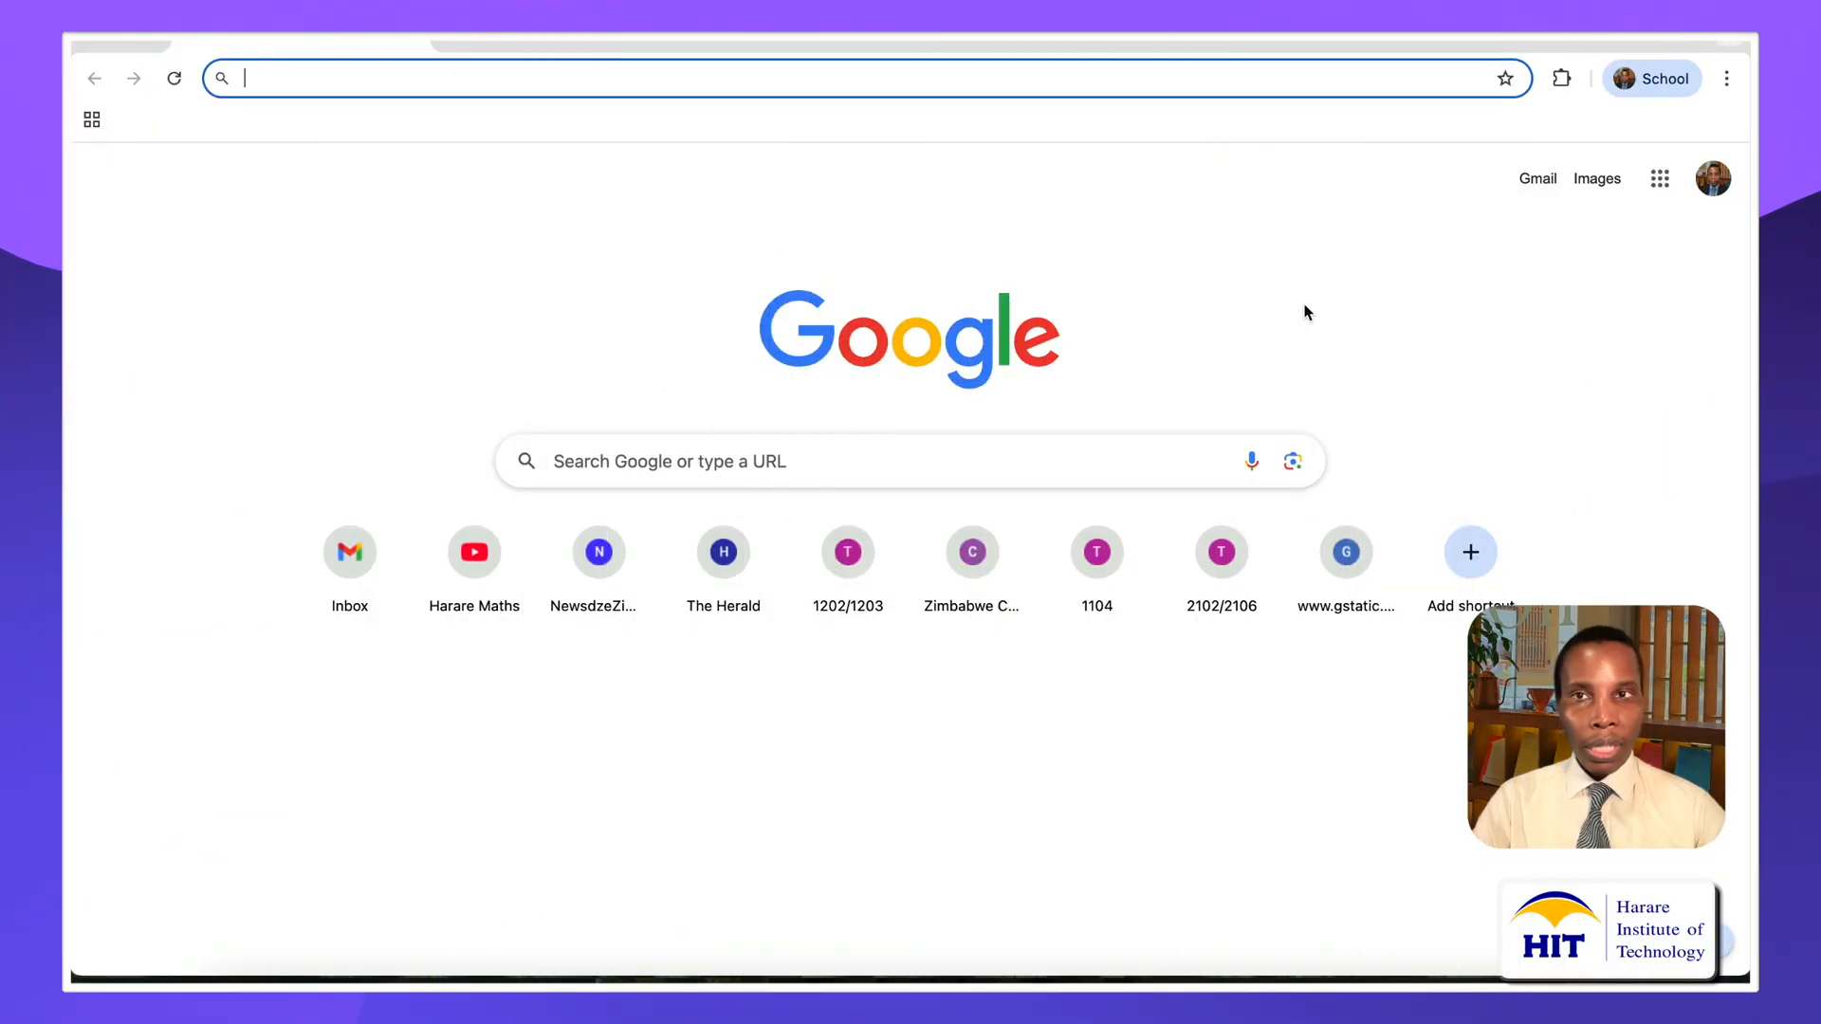
# Navigate Chrome to mathworks.com from the address bar.
pyautogui.click(508, 78)
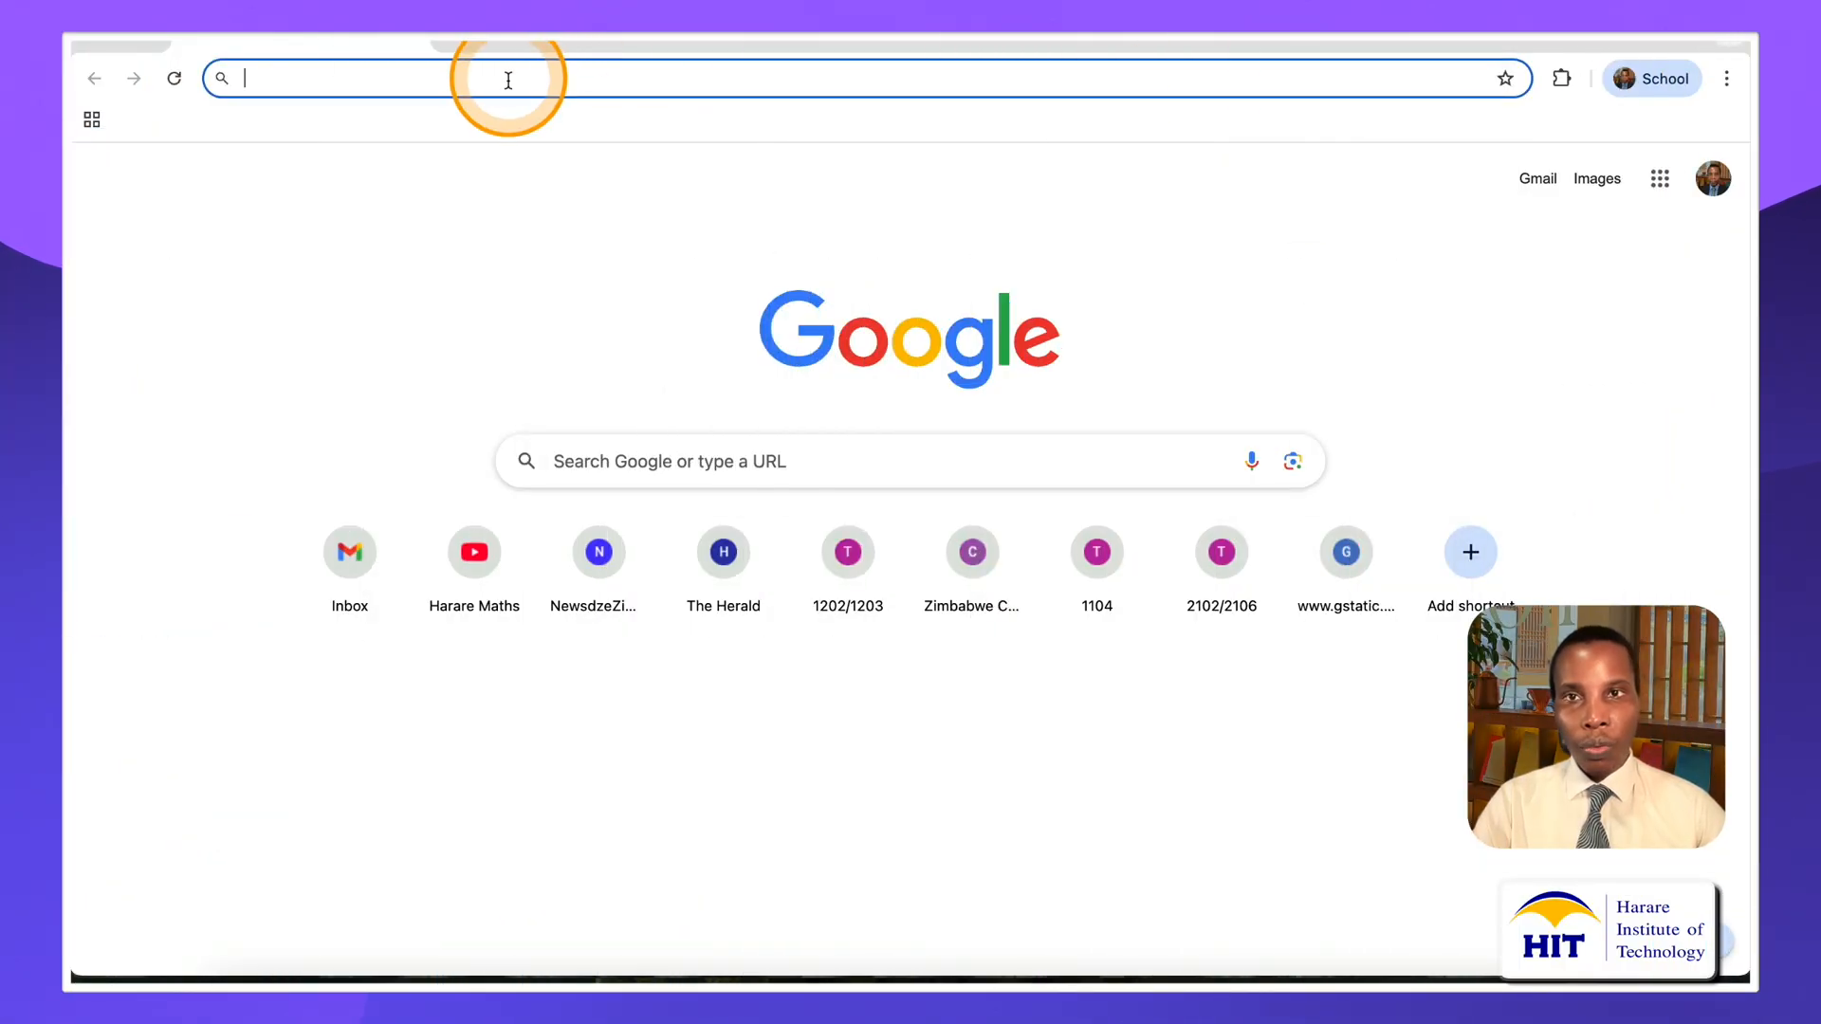
pyautogui.write('mathworks.com')
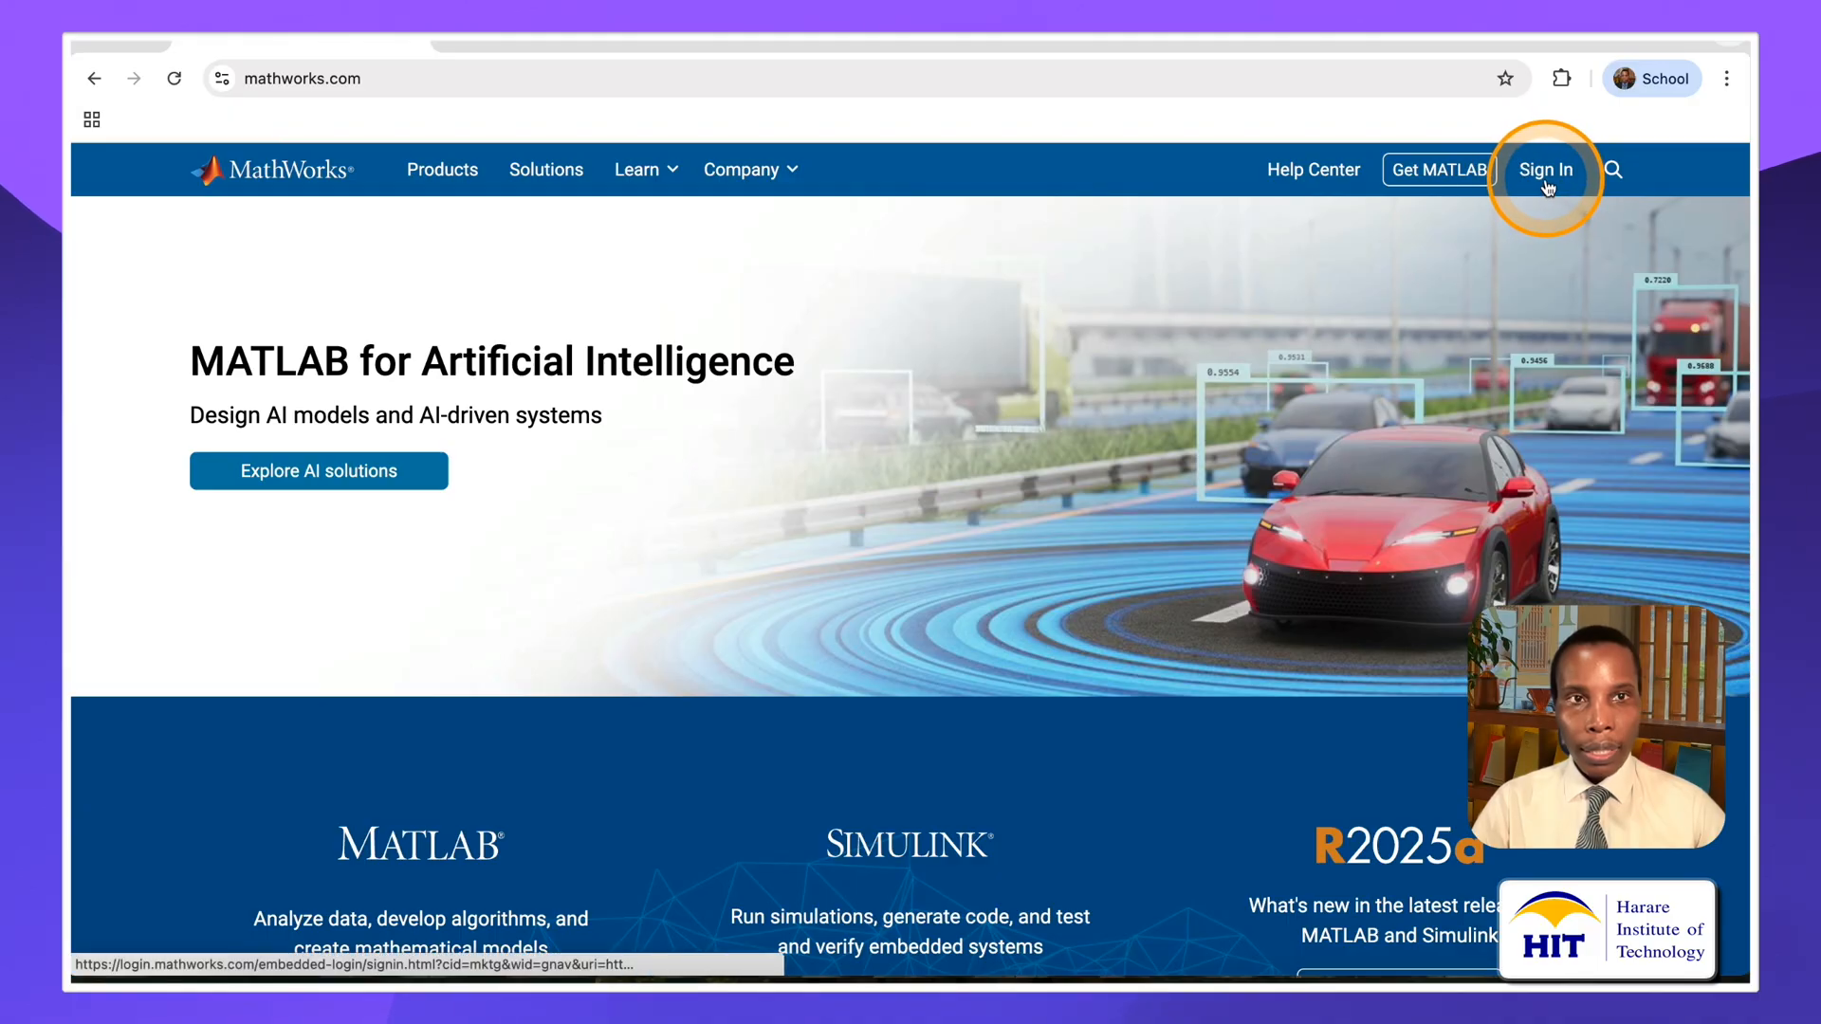
# Sign in to the MathWorks account and go to the MATLAB page listing recent files.
pyautogui.click(1545, 169)
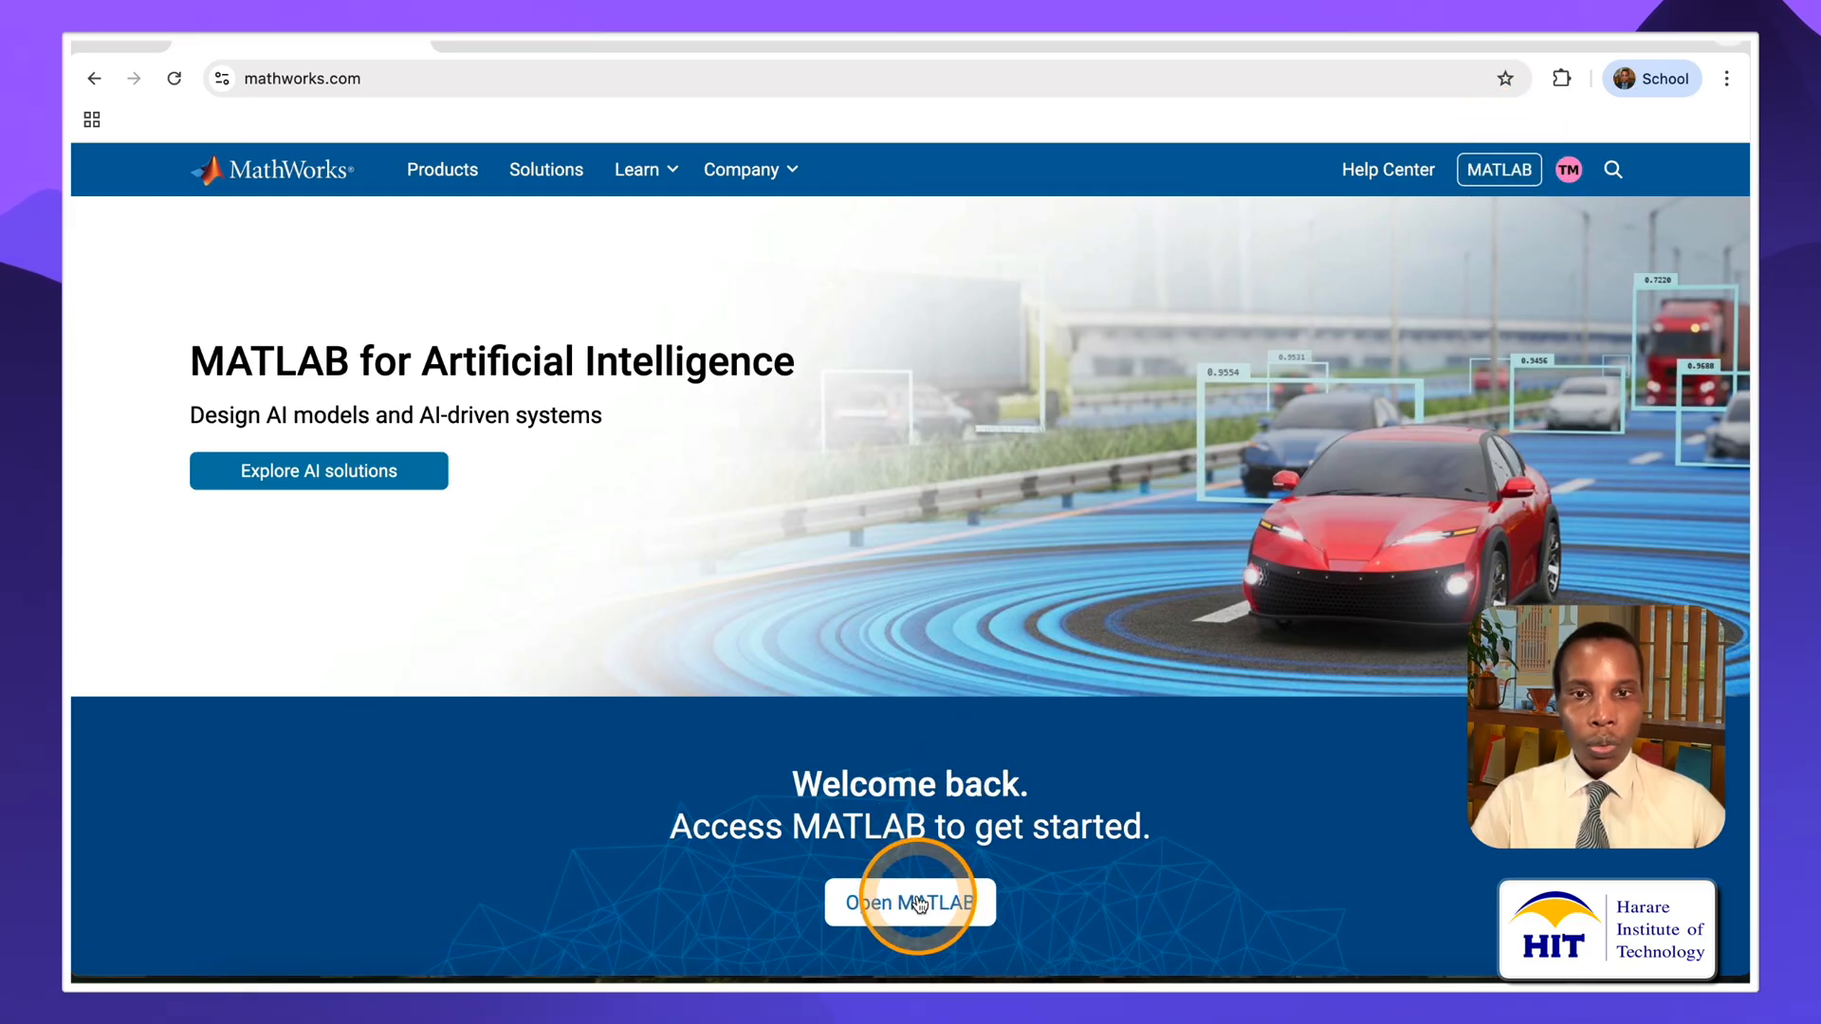
pyautogui.click(909, 903)
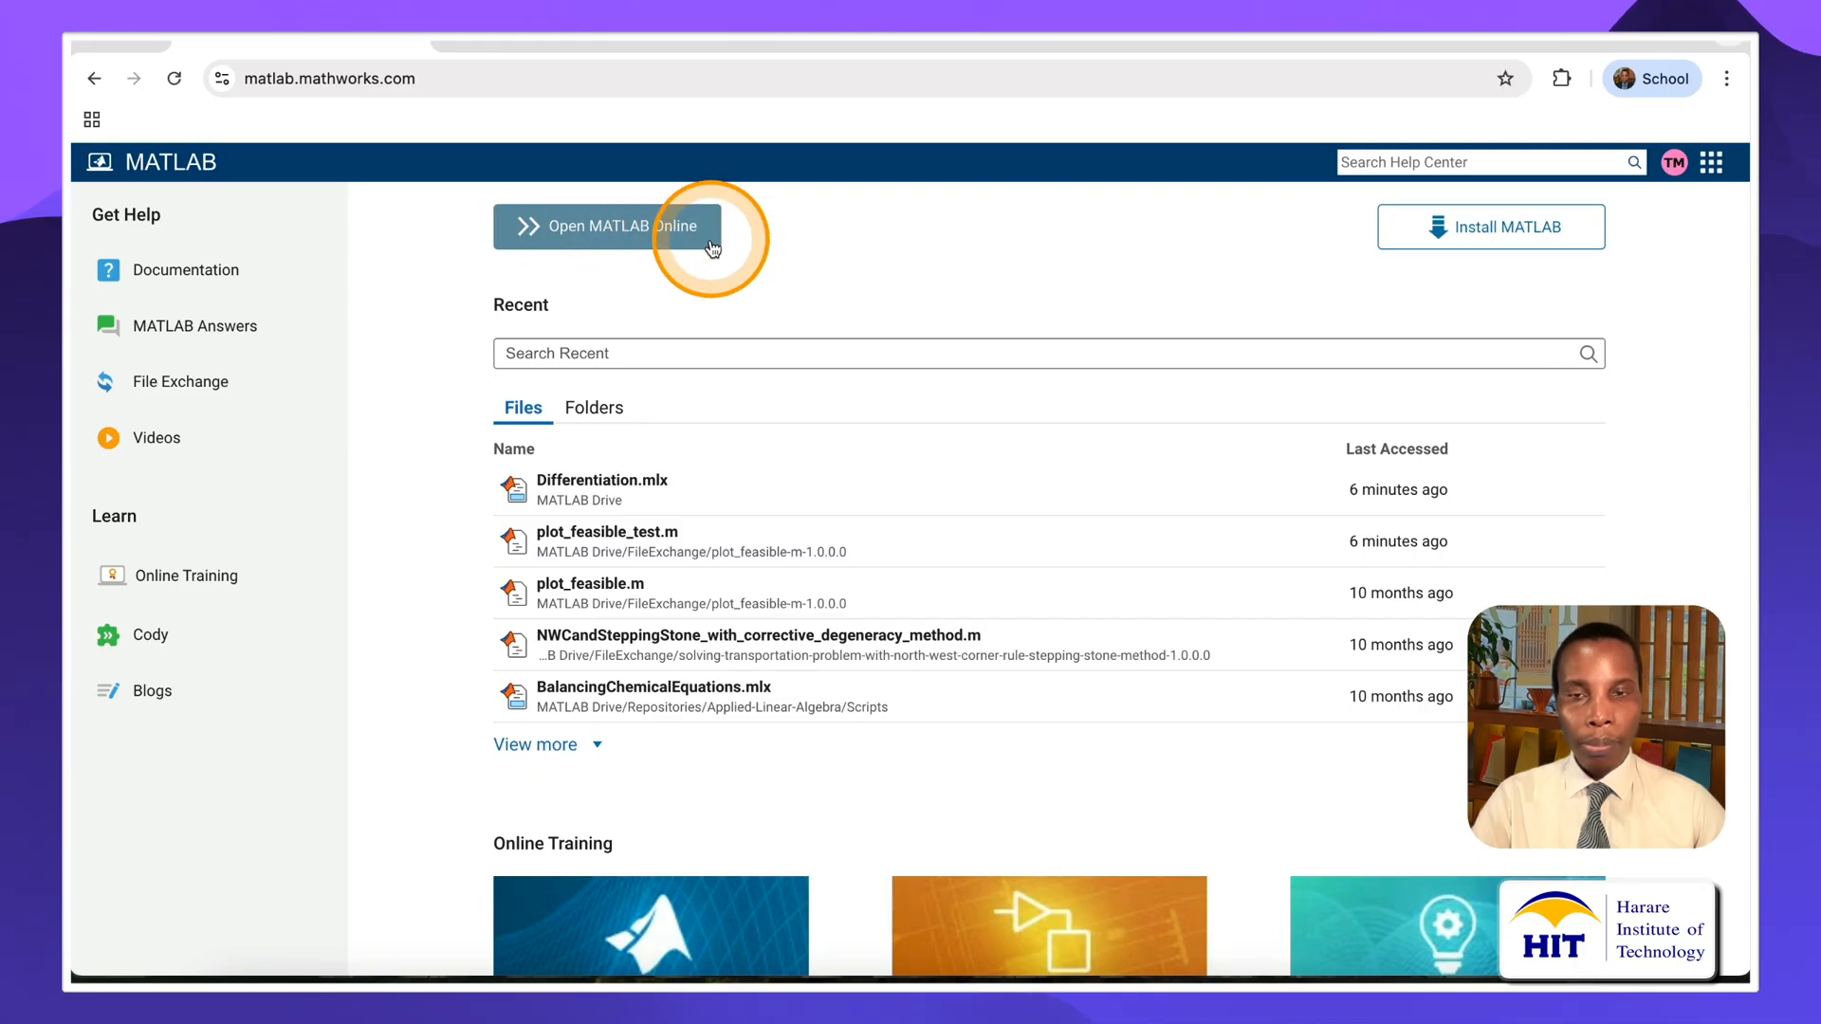
pyautogui.moveTo(852, 272)
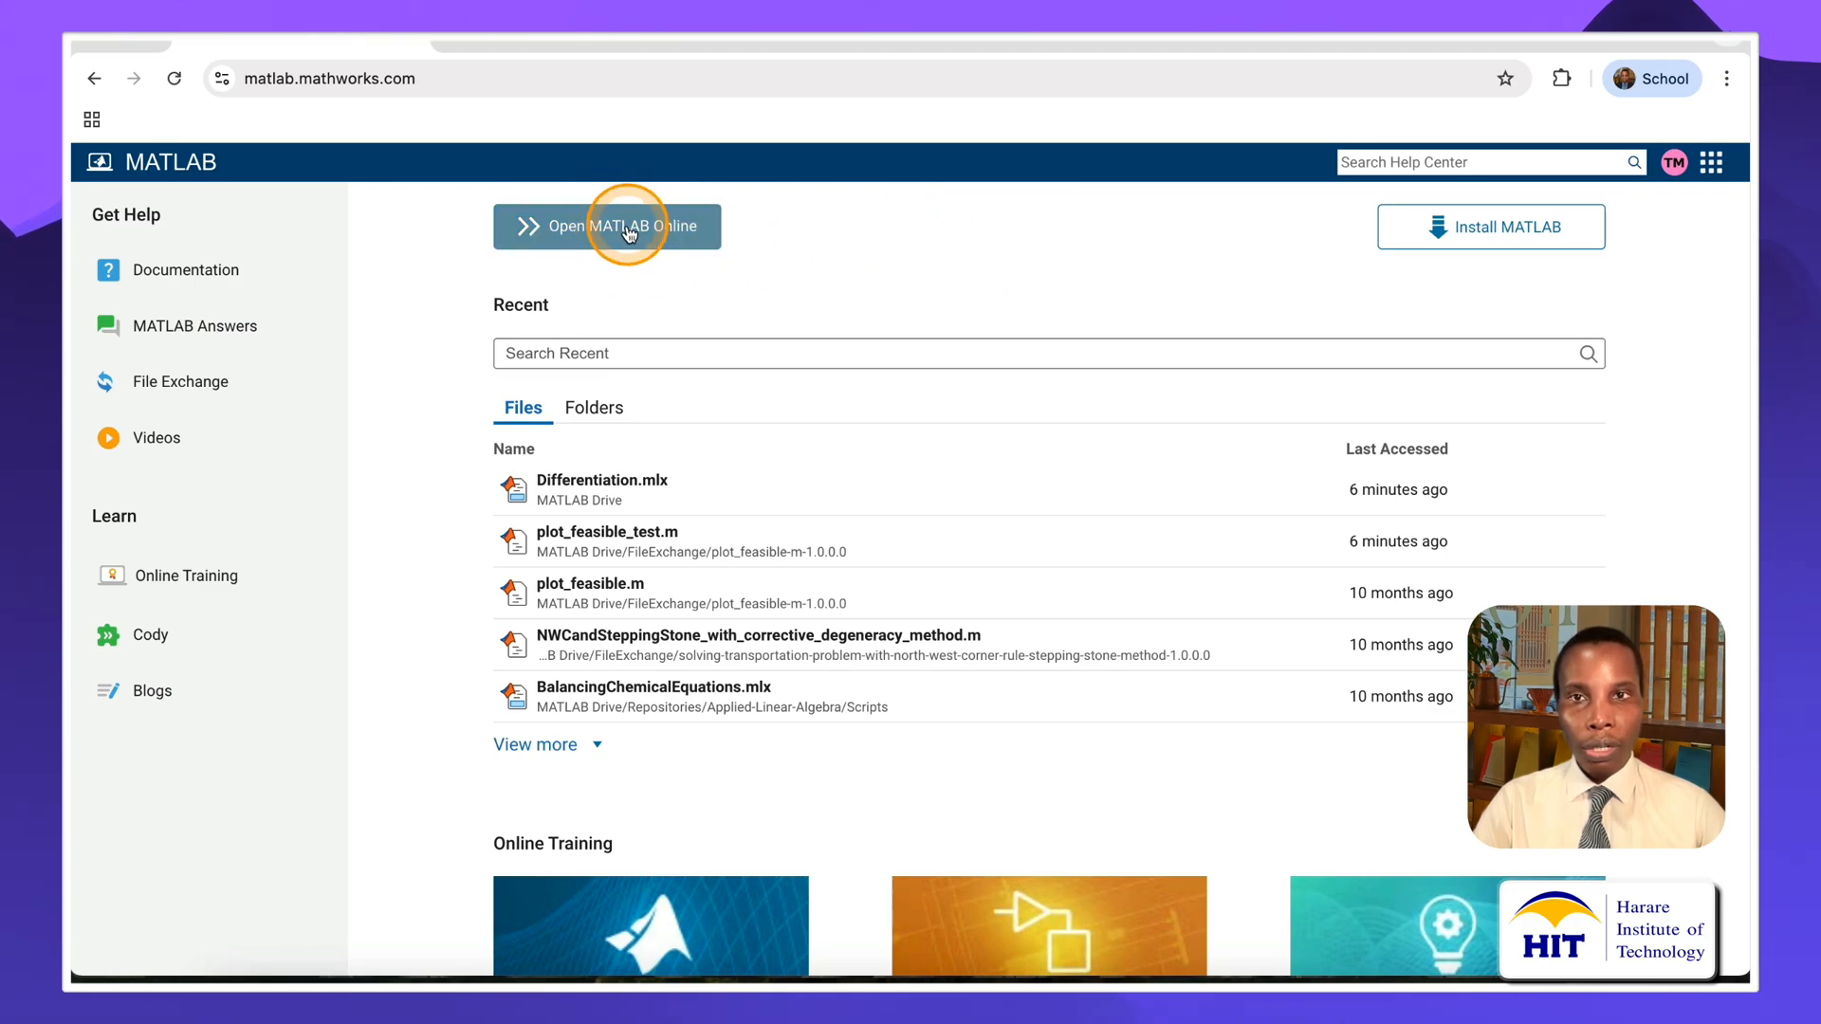
# Launch MATLAB Online, reaching the IDE with an empty Command Window and MATLAB Drive files.
pyautogui.click(607, 225)
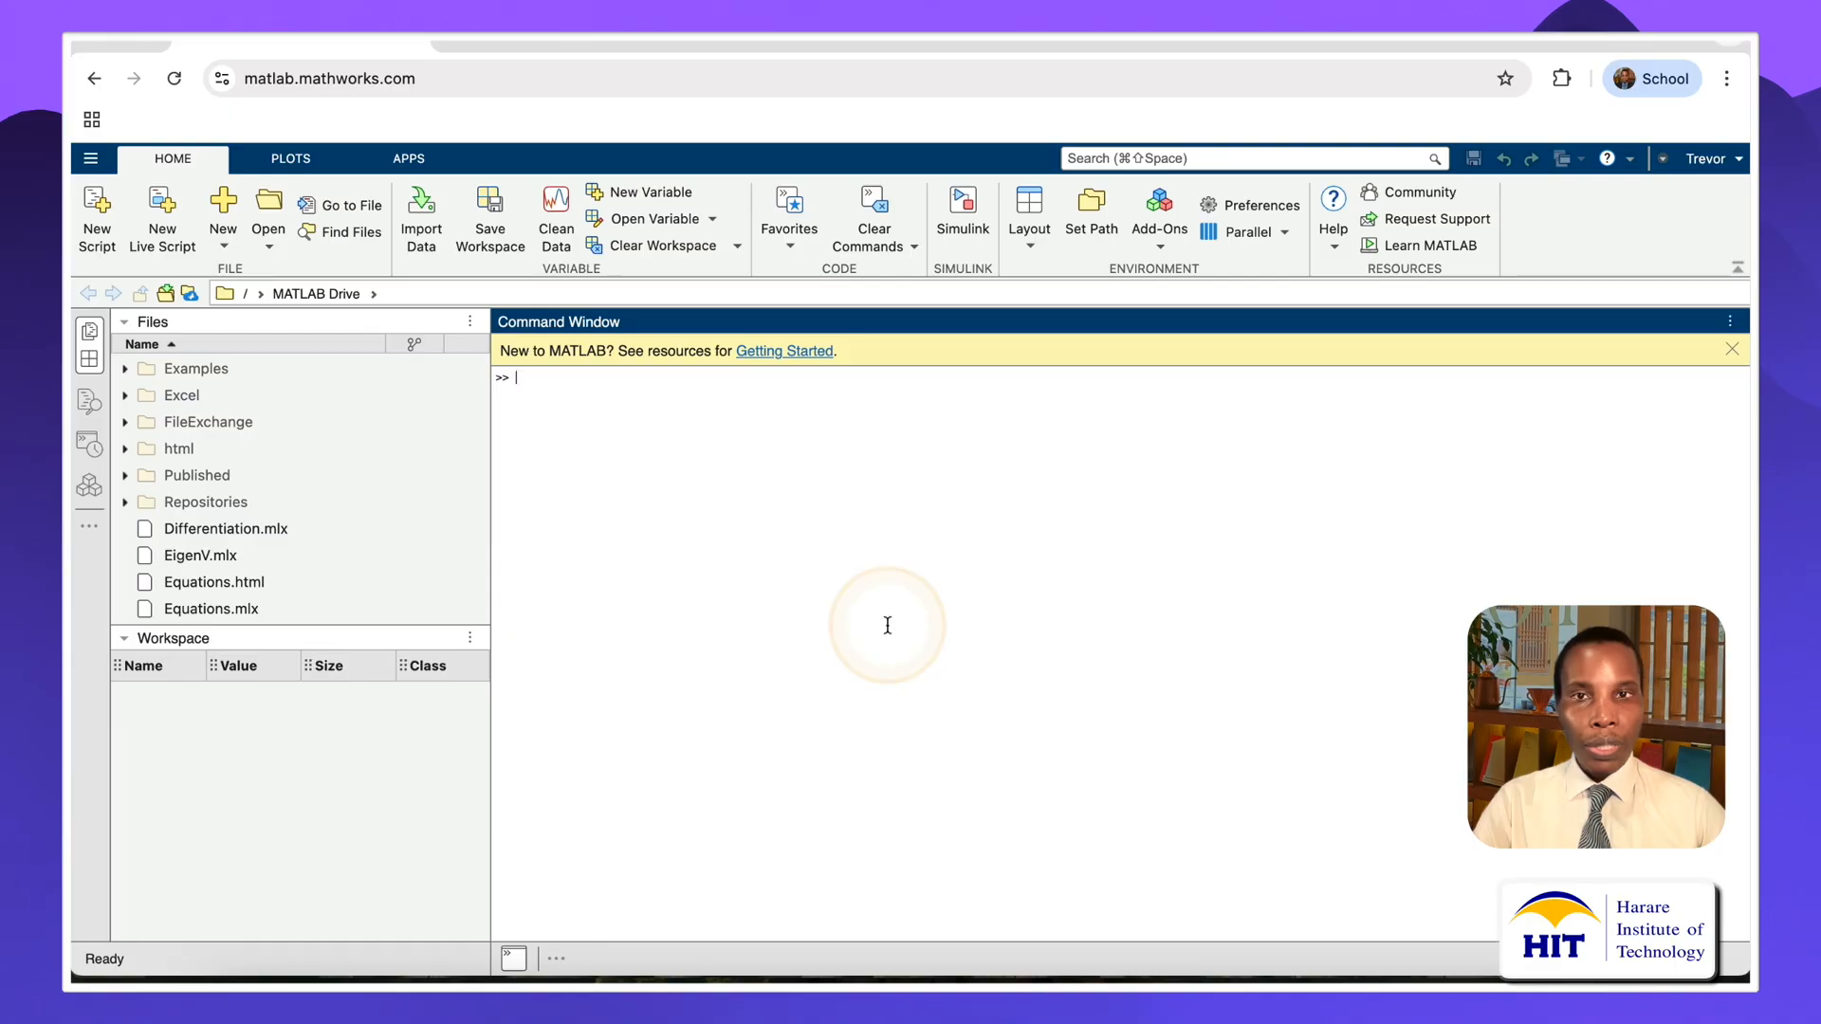